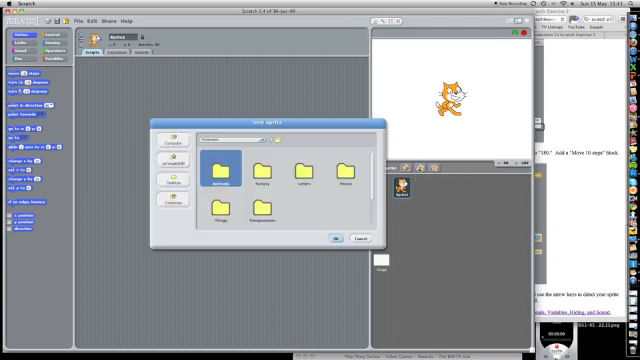
Step: Pick the shark from the Animals sprite library as the new player sprite
left_click(213, 158)
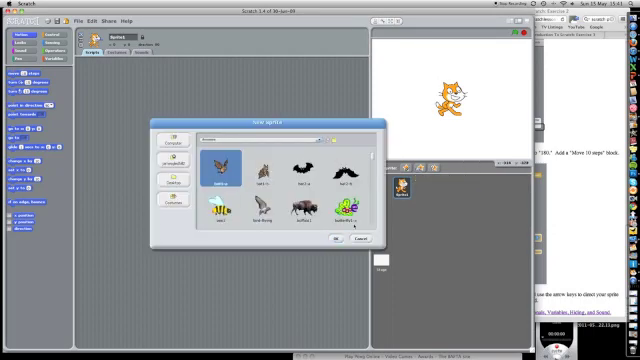
scroll("down", 3)
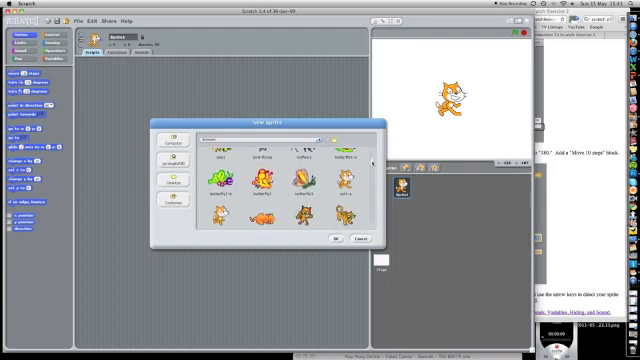
scroll("down", 3)
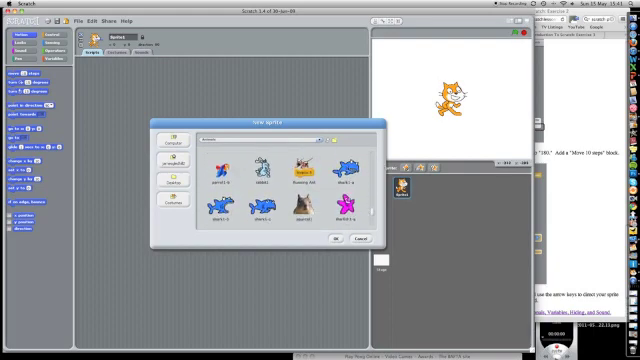
left_click(350, 170)
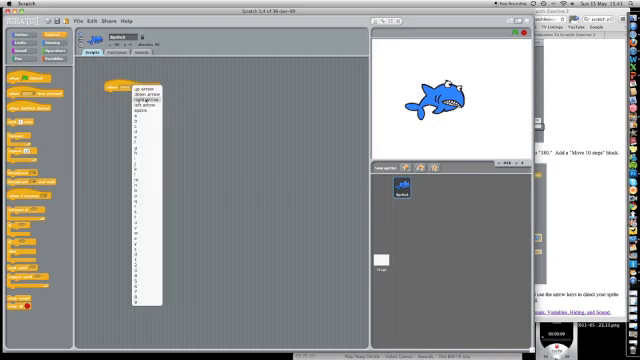
Step: Choose the arrow key that triggers the shark's 'when key pressed' script
left_click(145, 86)
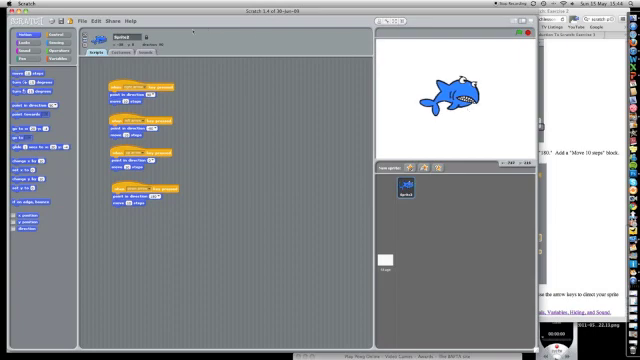
Step: Add an open-mouthed shark costume in the Costumes tab and close the Paint Editor
left_click(123, 52)
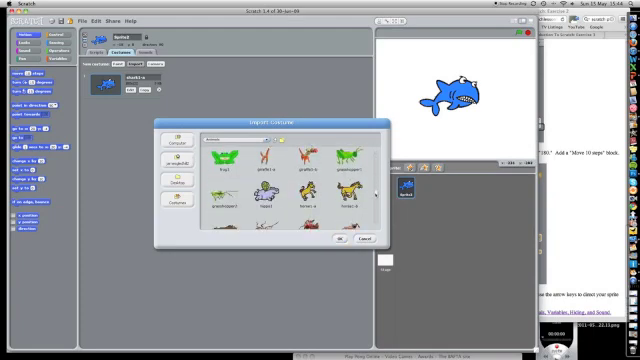
scroll("down", 3)
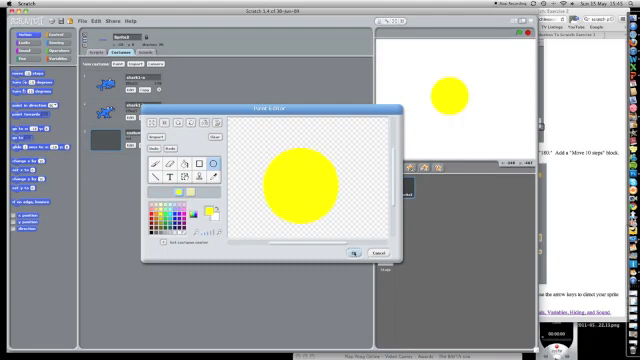
left_click(357, 252)
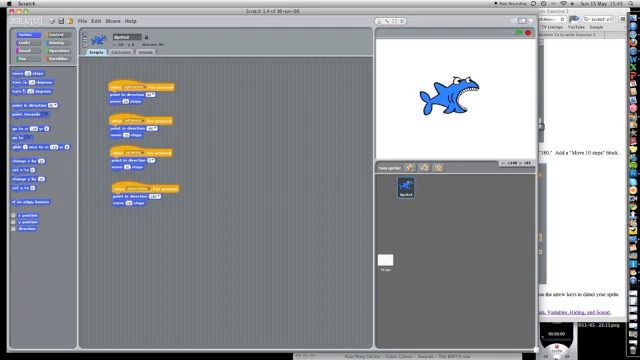
left_click(50, 35)
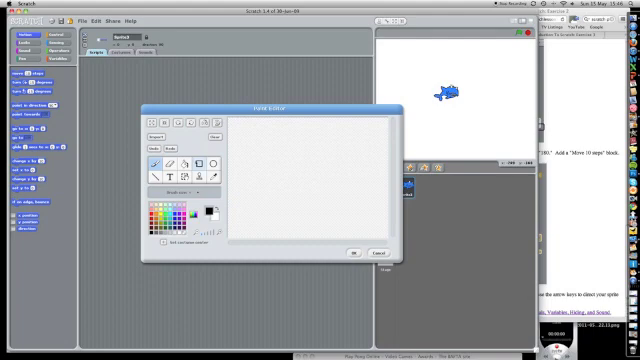
Step: Select the line and rectangle drawing tools in the Paint Editor for the maze
left_click(193, 164)
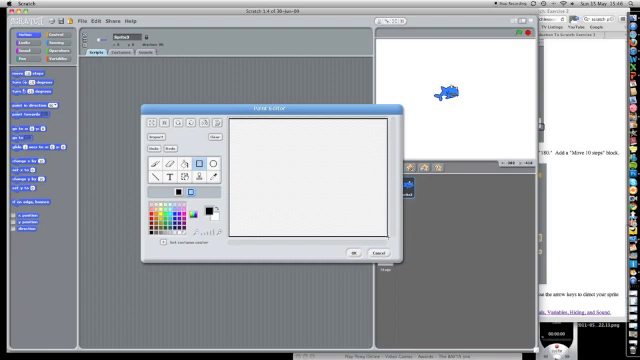
left_click(167, 178)
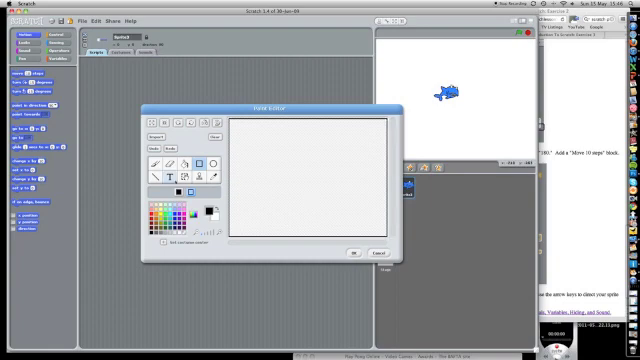
left_click(180, 164)
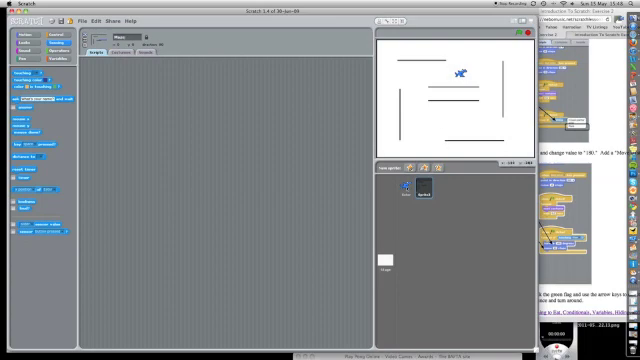
Step: Finish the black-lined Maze sprite and select the Stage
left_click(398, 185)
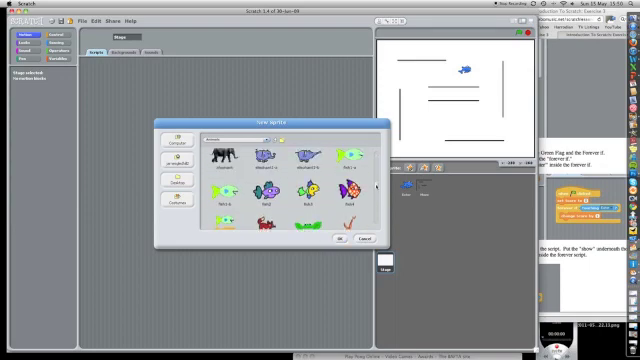
Step: Pick a fish picture from the Animals folder as the third sprite
scroll("down", 3)
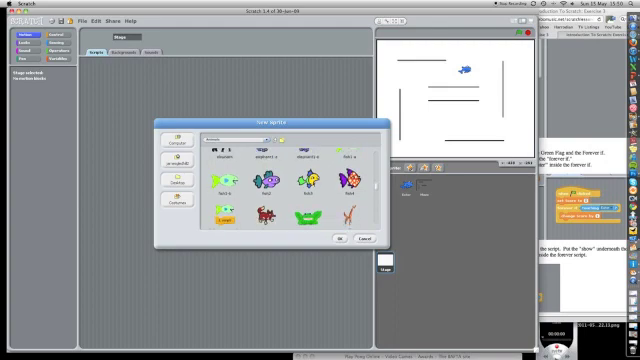
left_click(338, 240)
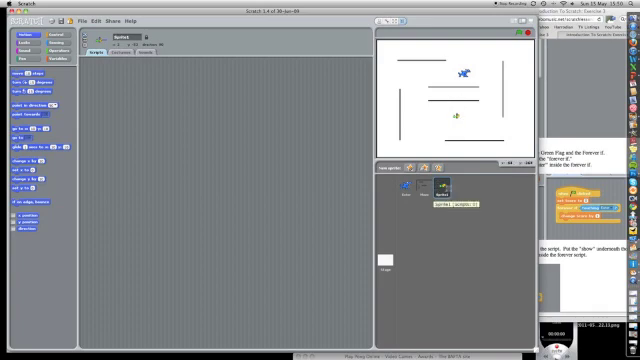
left_click(442, 190)
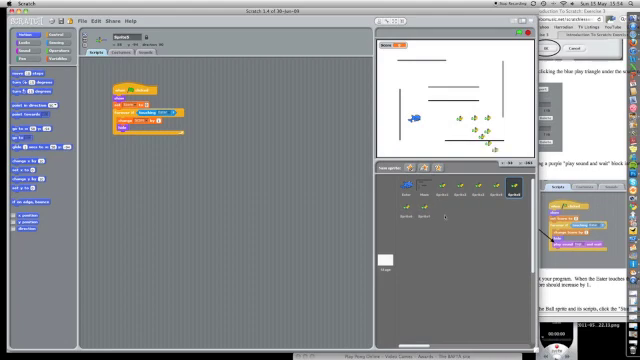
Step: Duplicate the fish sprite with its score-and-hide script
left_click(447, 210)
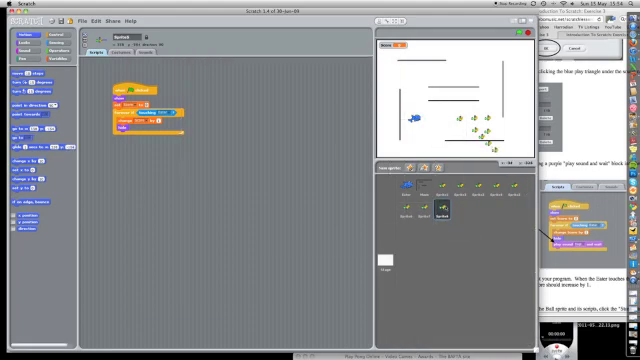